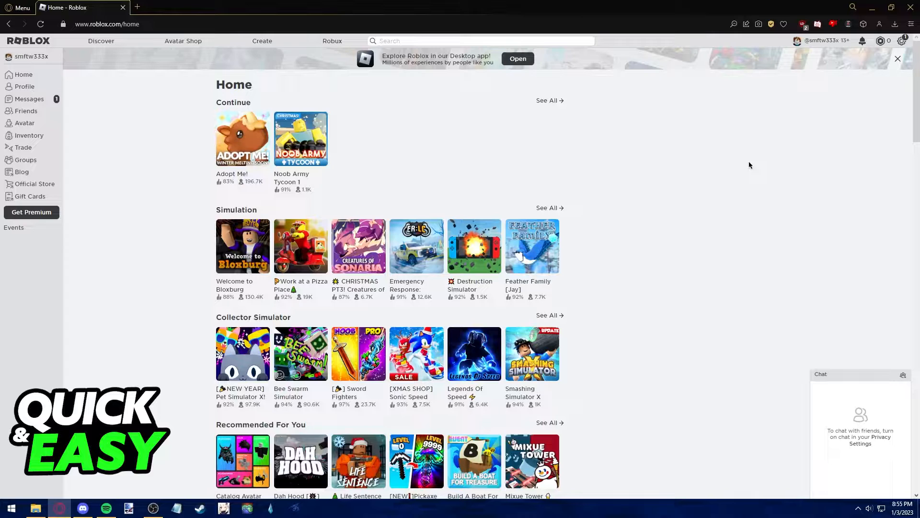
{"action": "mouse_move", "coordinate": [634, 162]}
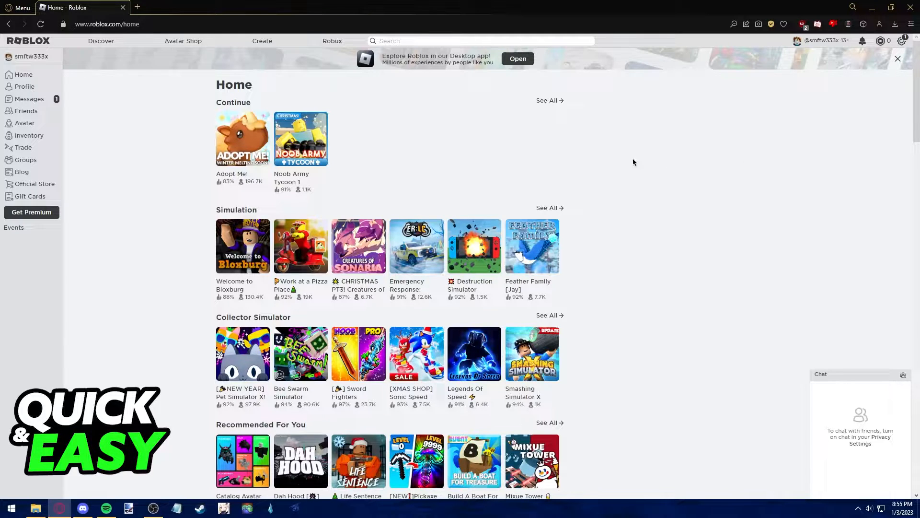
{"action": "mouse_move", "coordinate": [162, 316]}
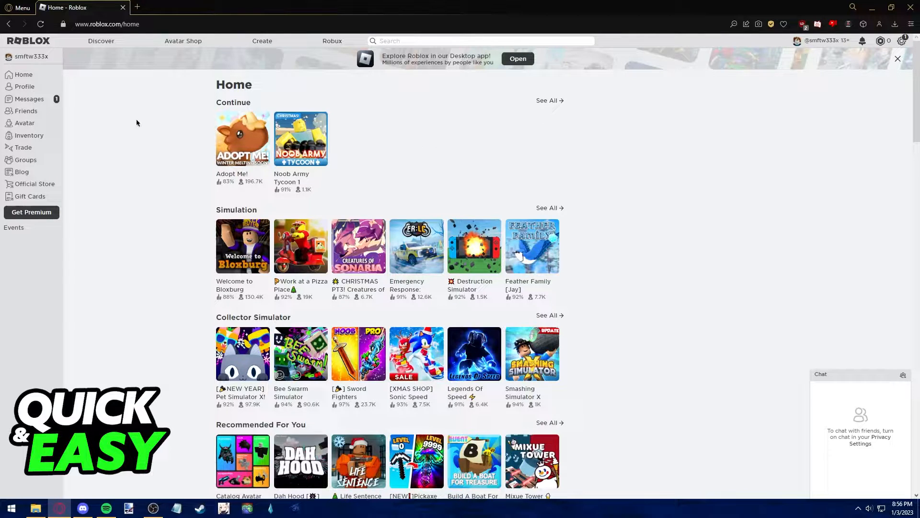
{"action": "mouse_move", "coordinate": [91, 60]}
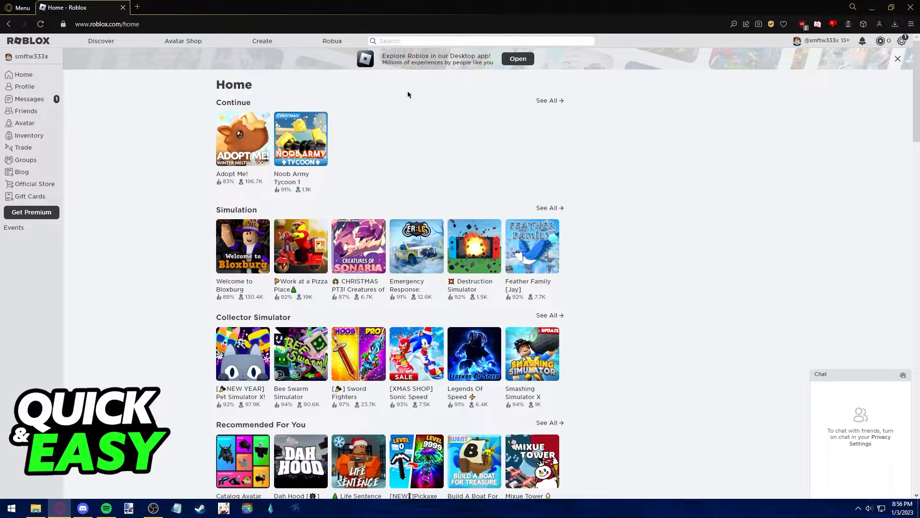
{"action": "mouse_move", "coordinate": [499, 69]}
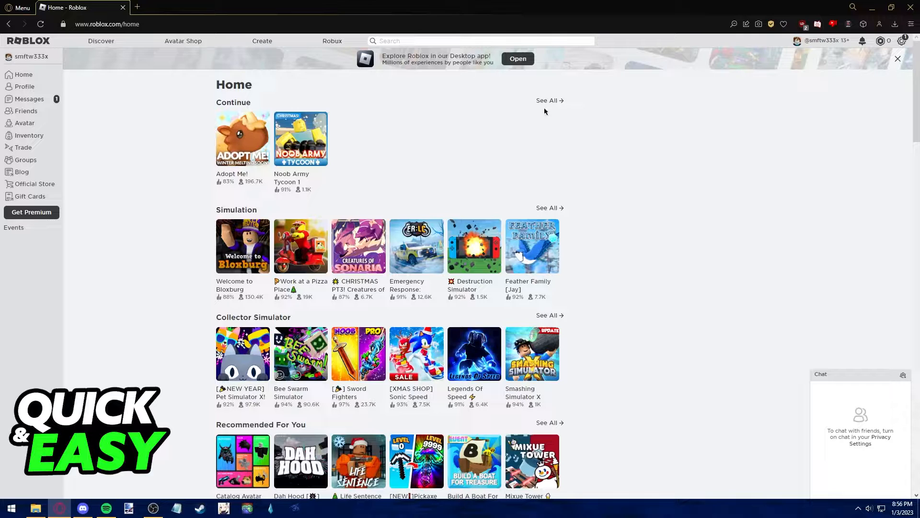
{"action": "mouse_move", "coordinate": [501, 81]}
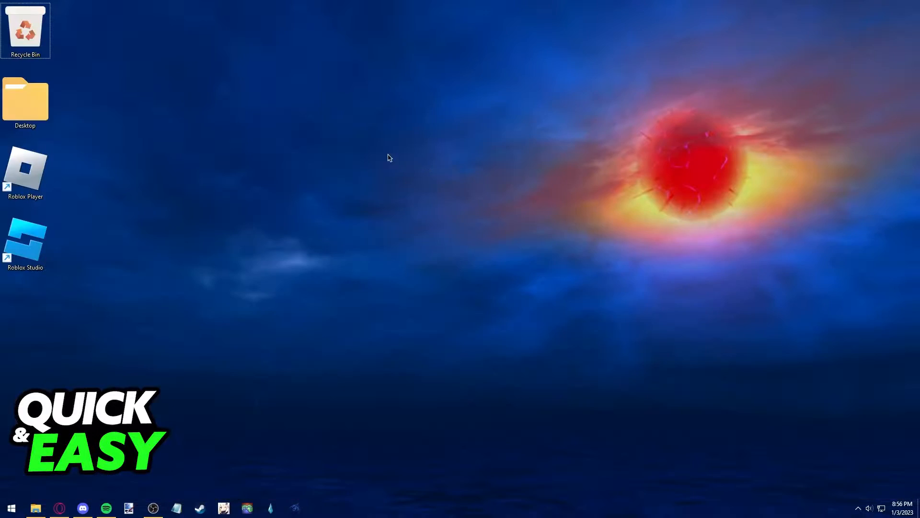
{"action": "mouse_move", "coordinate": [293, 307]}
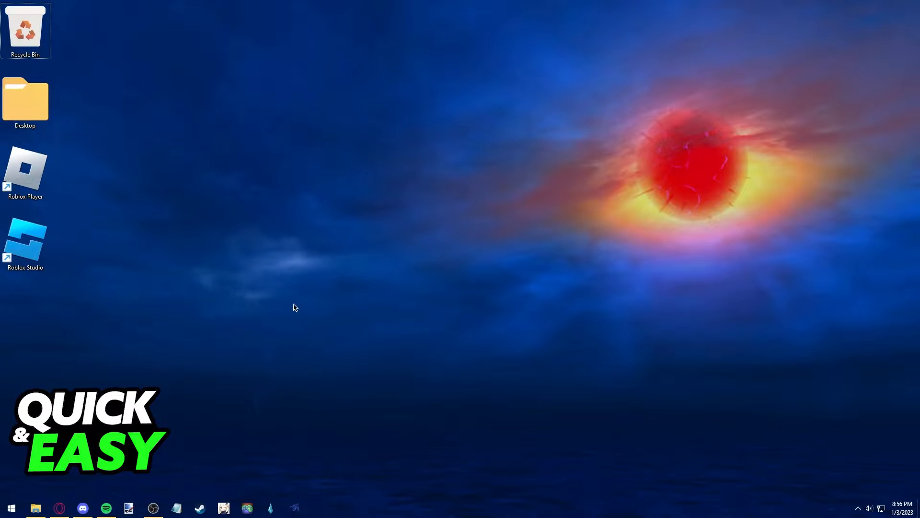
{"action": "mouse_move", "coordinate": [113, 286]}
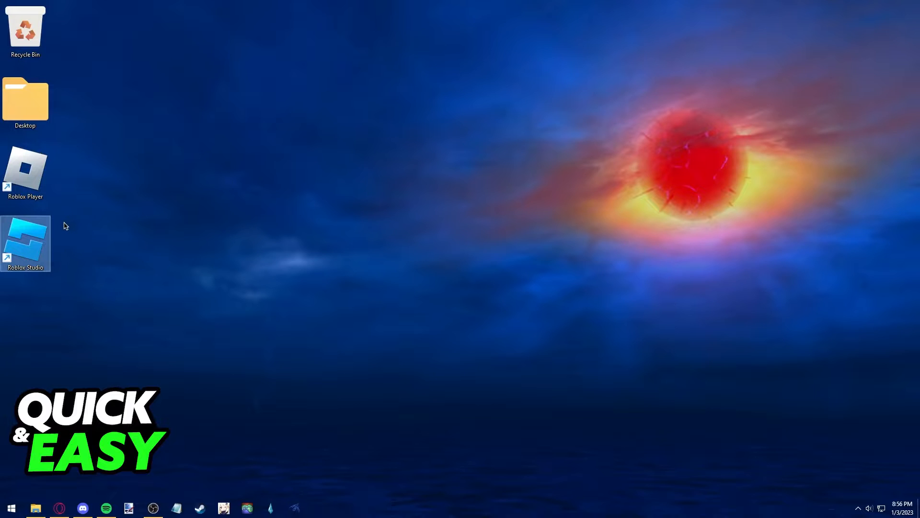
{"action": "mouse_move", "coordinate": [183, 174]}
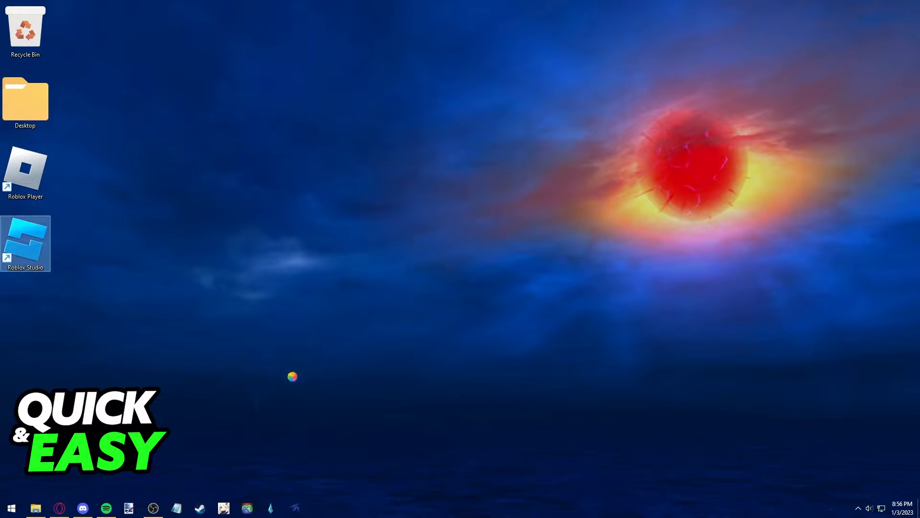
Launch Roblox Studio from its desktop shortcut.
{"action": "double_click", "coordinate": [25, 243]}
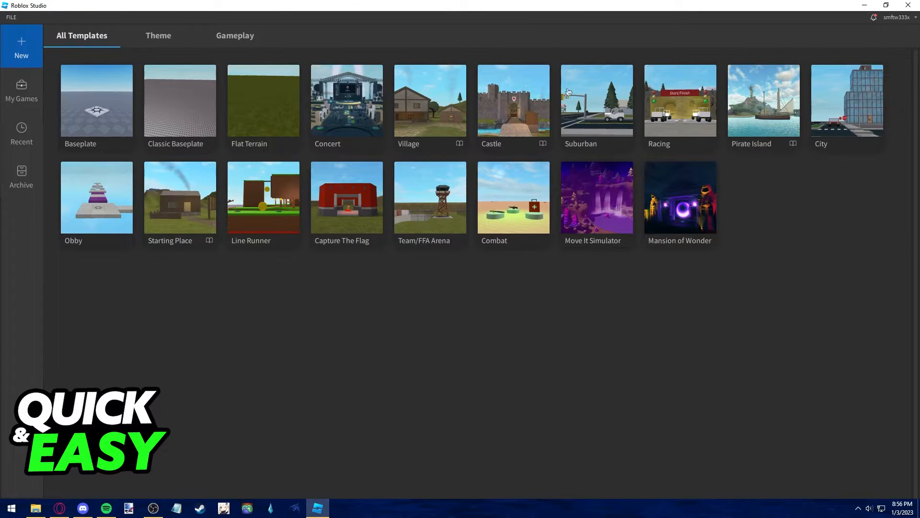
{"action": "mouse_move", "coordinate": [517, 350]}
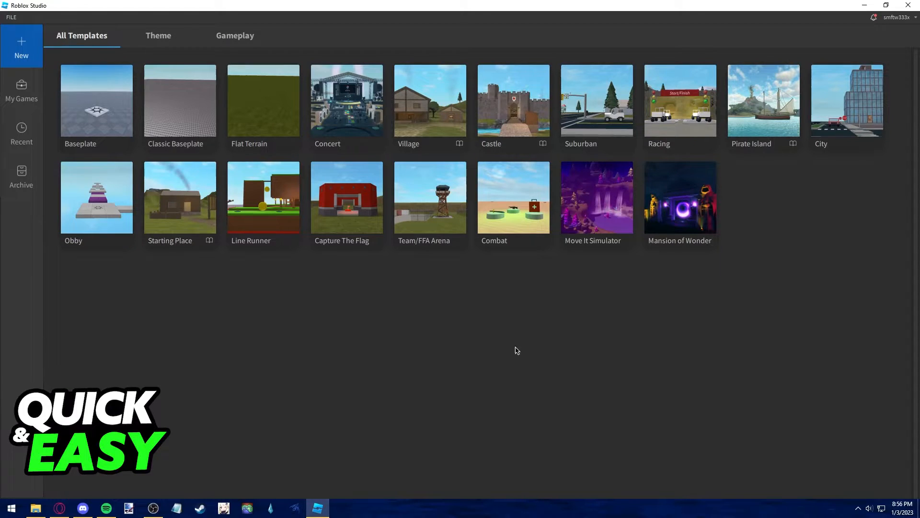
{"action": "mouse_move", "coordinate": [628, 325]}
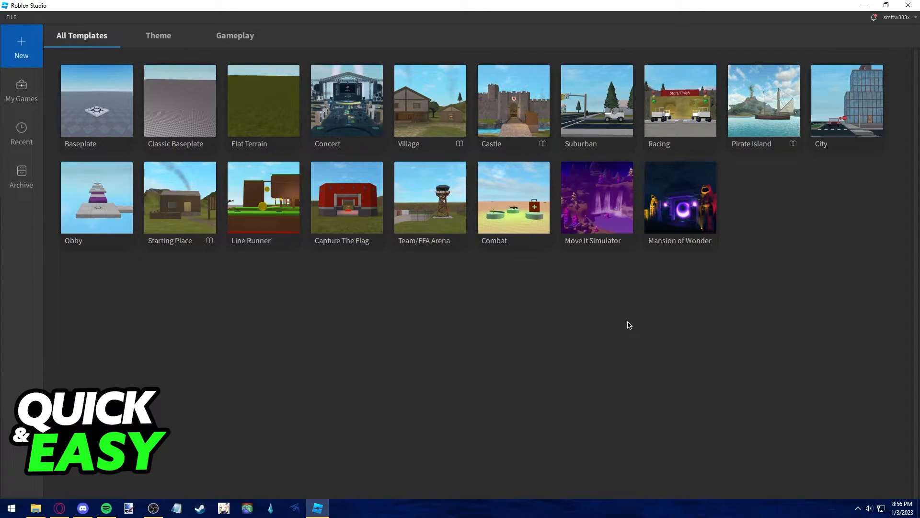
{"action": "mouse_move", "coordinate": [354, 110]}
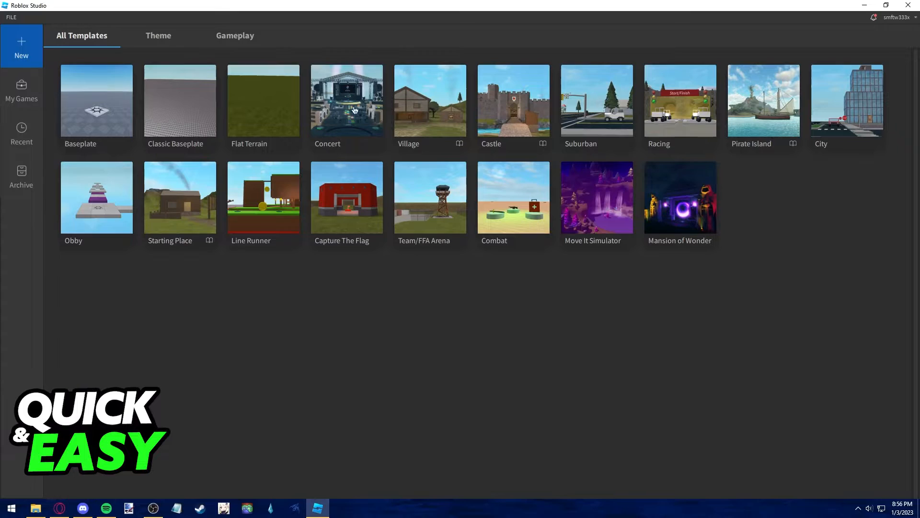
{"action": "mouse_move", "coordinate": [668, 251]}
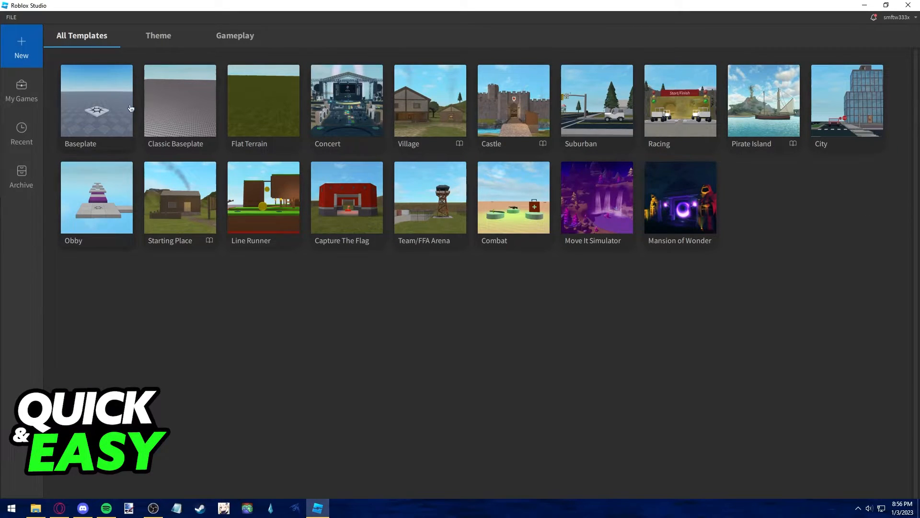
{"action": "mouse_move", "coordinate": [152, 98]}
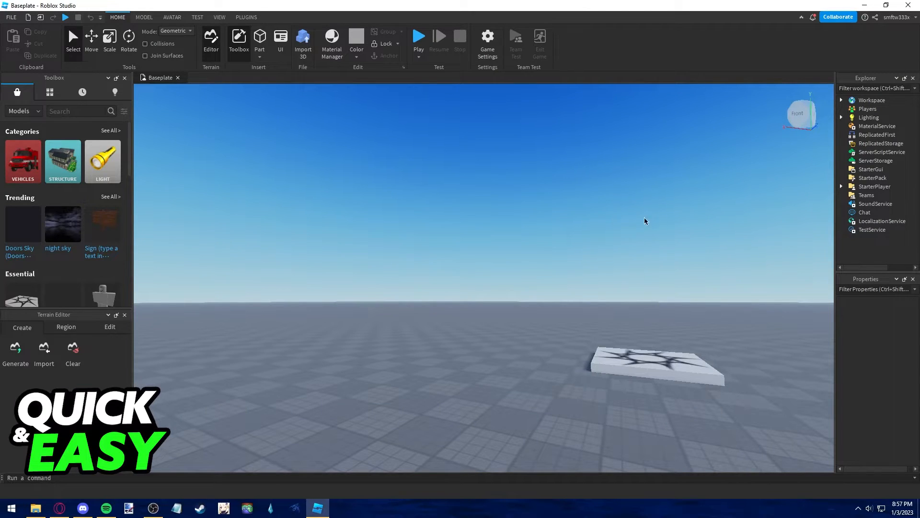
{"action": "mouse_move", "coordinate": [855, 82]}
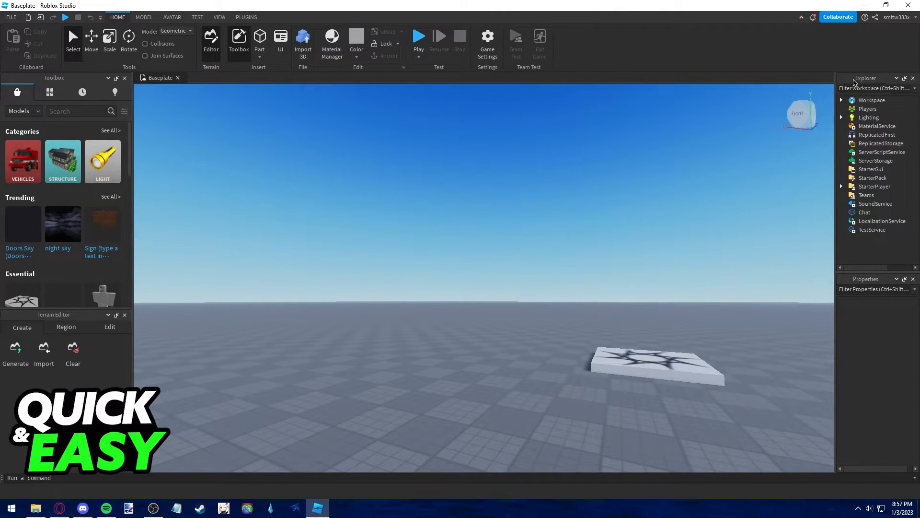
{"action": "mouse_move", "coordinate": [834, 96]}
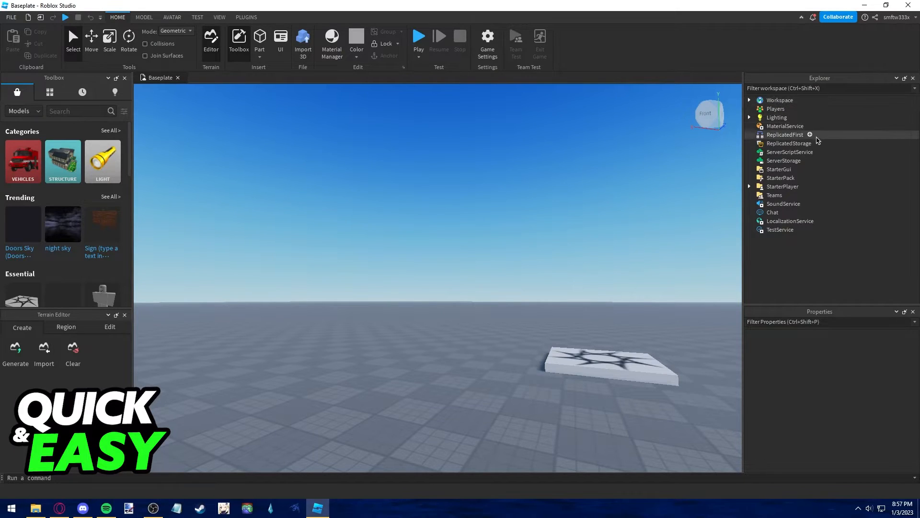
{"action": "mouse_move", "coordinate": [775, 195]}
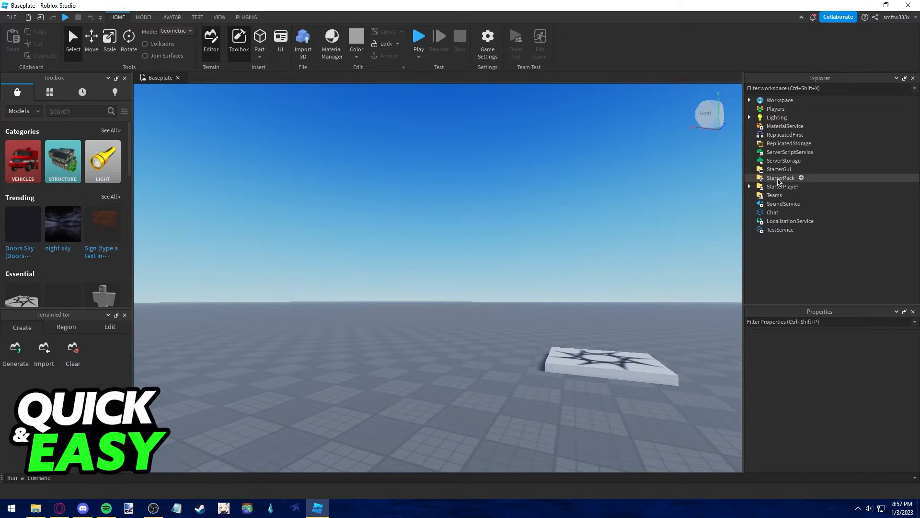
Select StarterPlayer and collapse its Character property group, leaving Camera settings visible.
{"action": "left_click", "coordinate": [783, 186]}
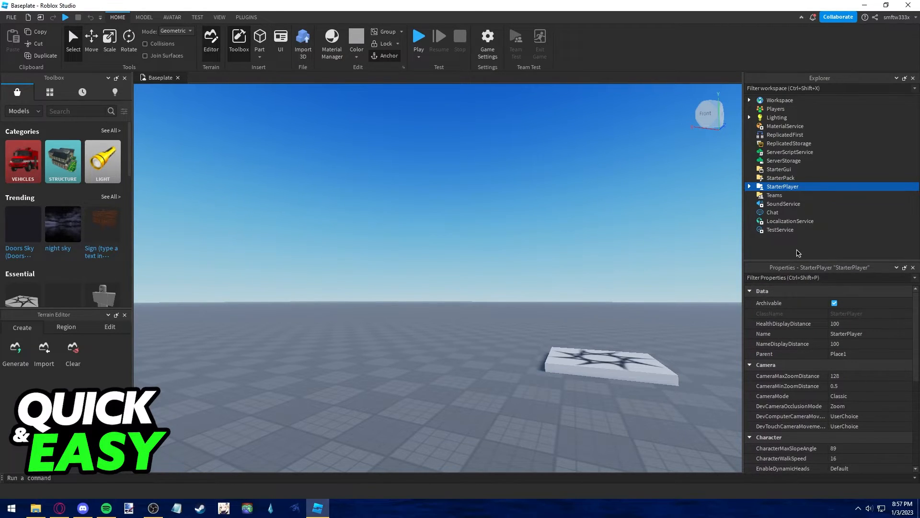
{"action": "mouse_move", "coordinate": [781, 194]}
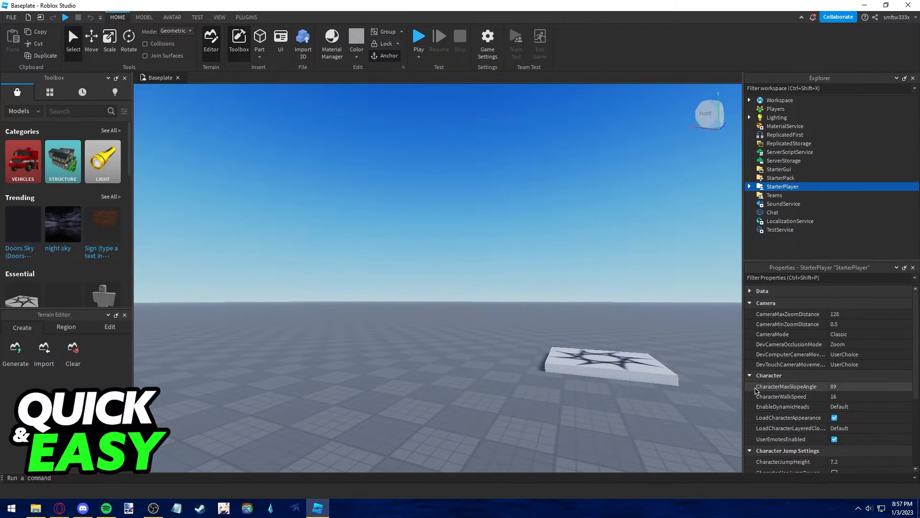
{"action": "left_click", "coordinate": [749, 375]}
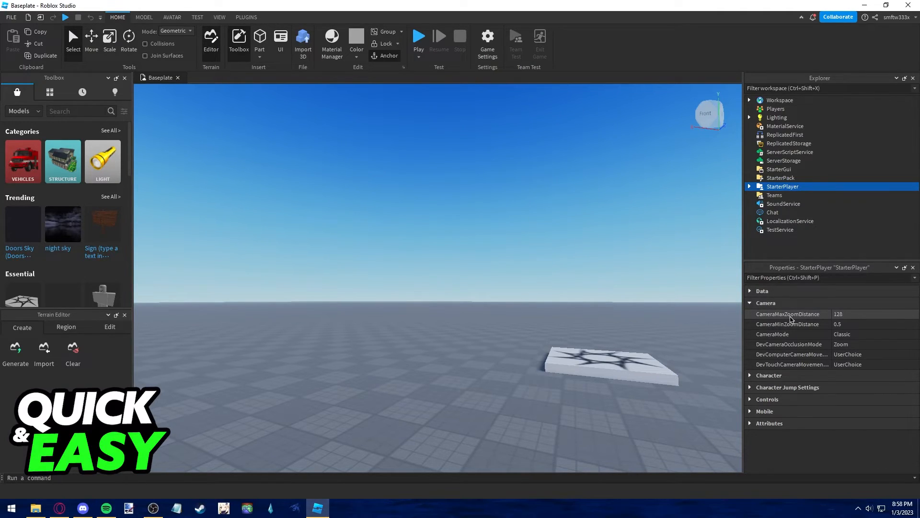
Enter 0.5 as the CameraMaxZoomDistance value.
{"action": "left_click", "coordinate": [869, 313]}
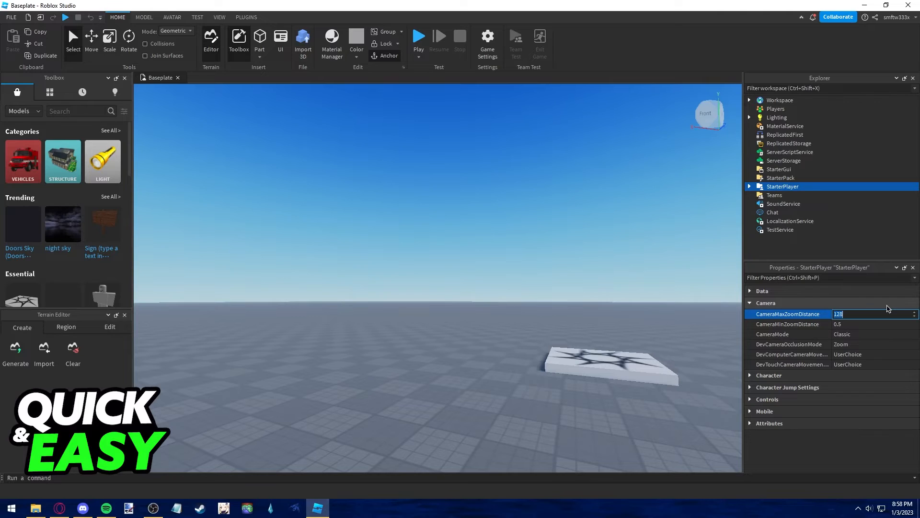
{"action": "type", "text": "0.5"}
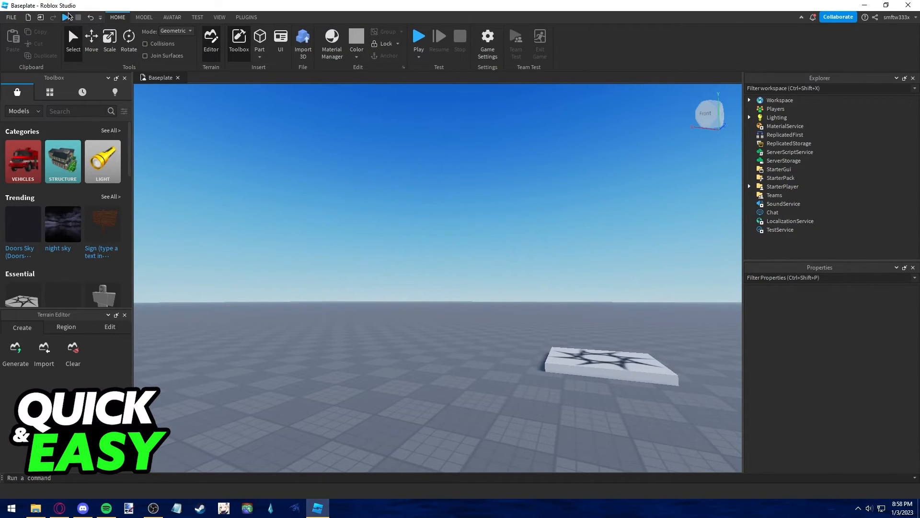
Start a Play test of the Baseplate place.
{"action": "left_click", "coordinate": [418, 38]}
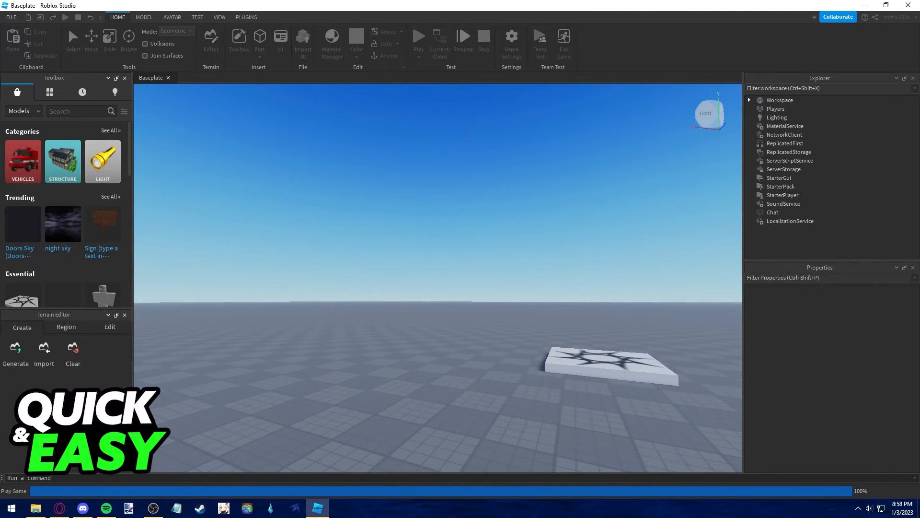
{"action": "left_click", "coordinate": [419, 36]}
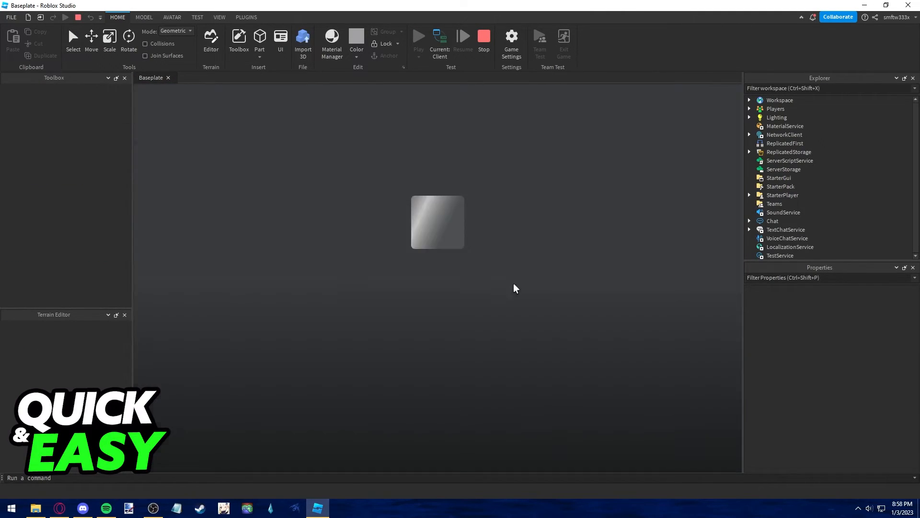